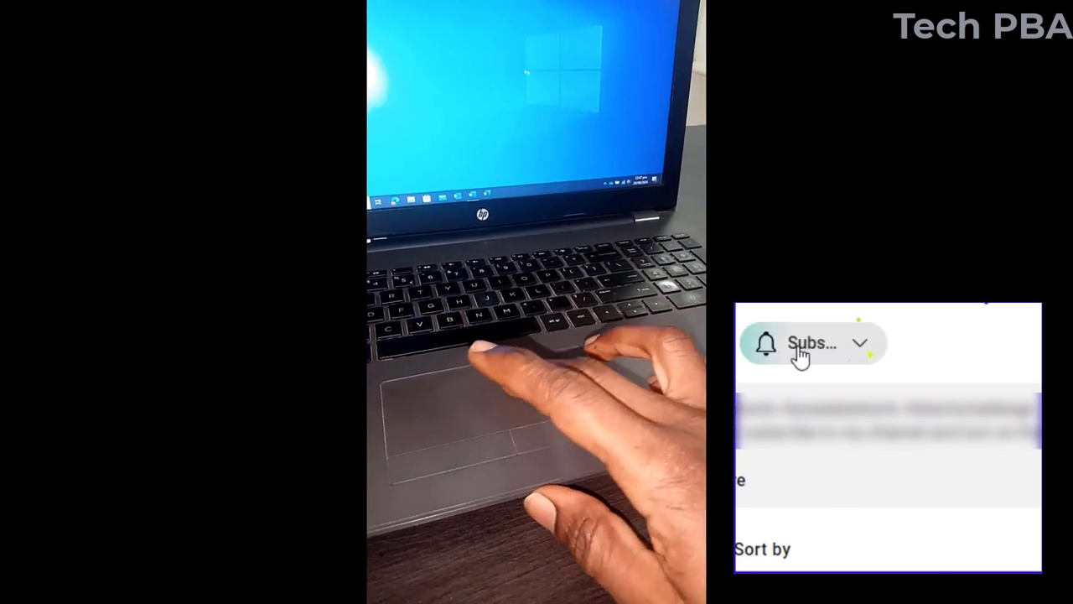
Step: Bring up the Windows search panel from the taskbar to reach Control Panel
left_click(813, 342)
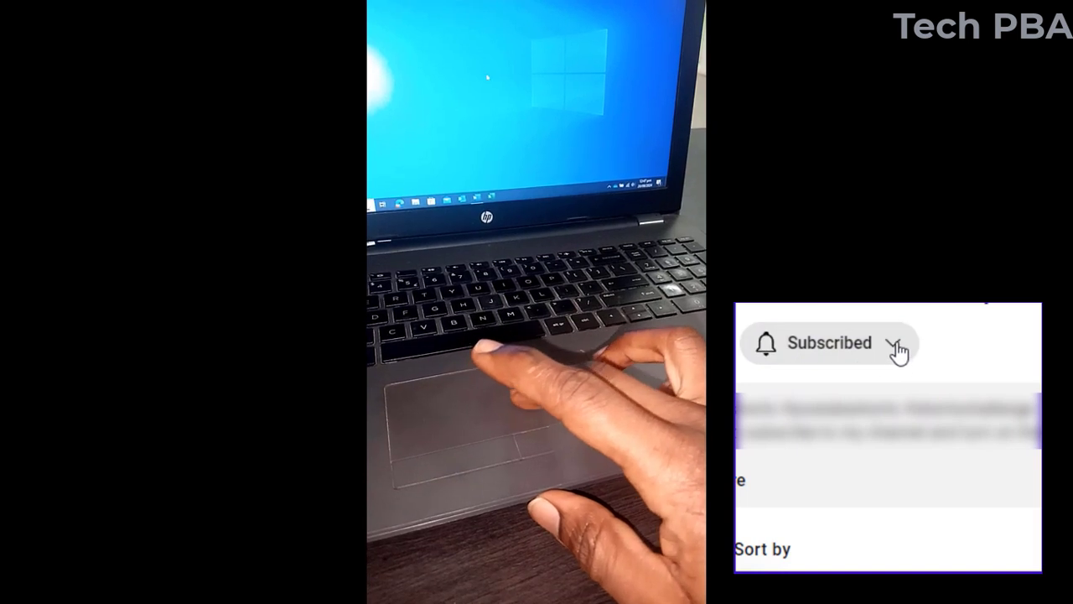
left_click(828, 342)
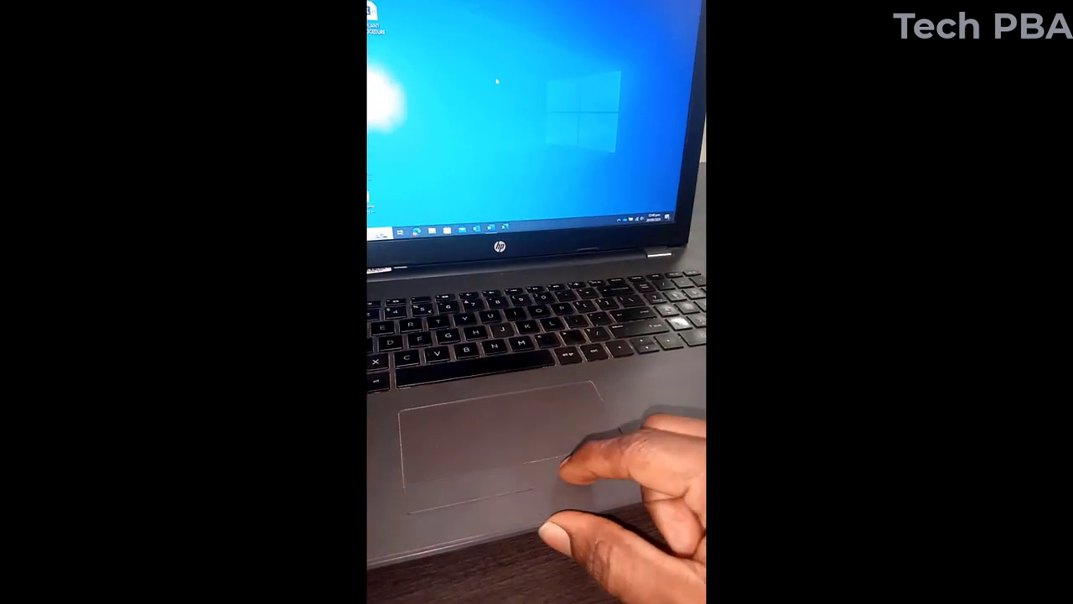
right_click(520, 109)
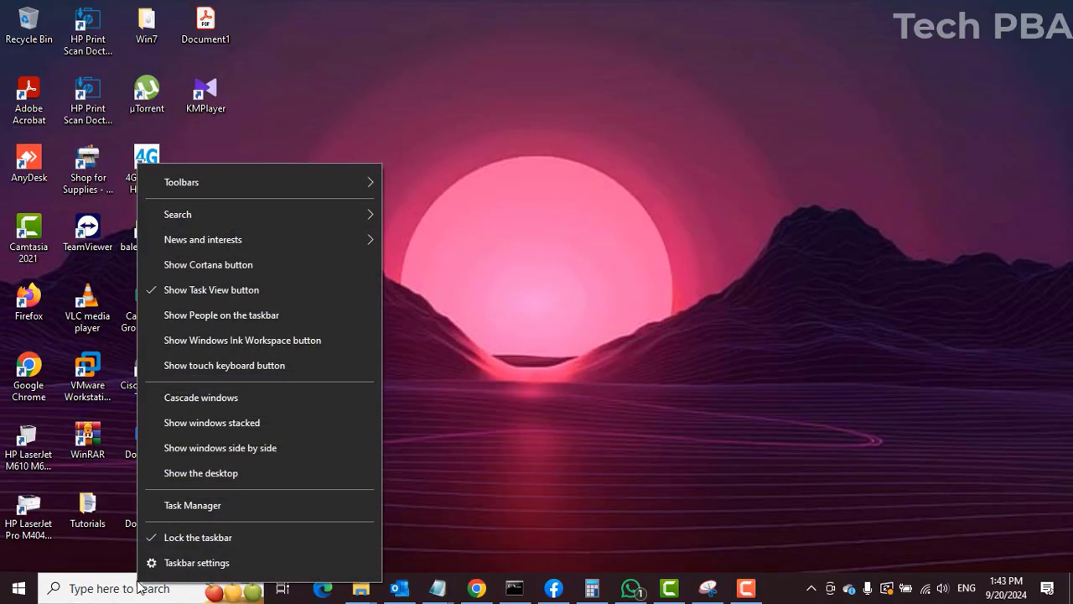
mouse_move(76, 590)
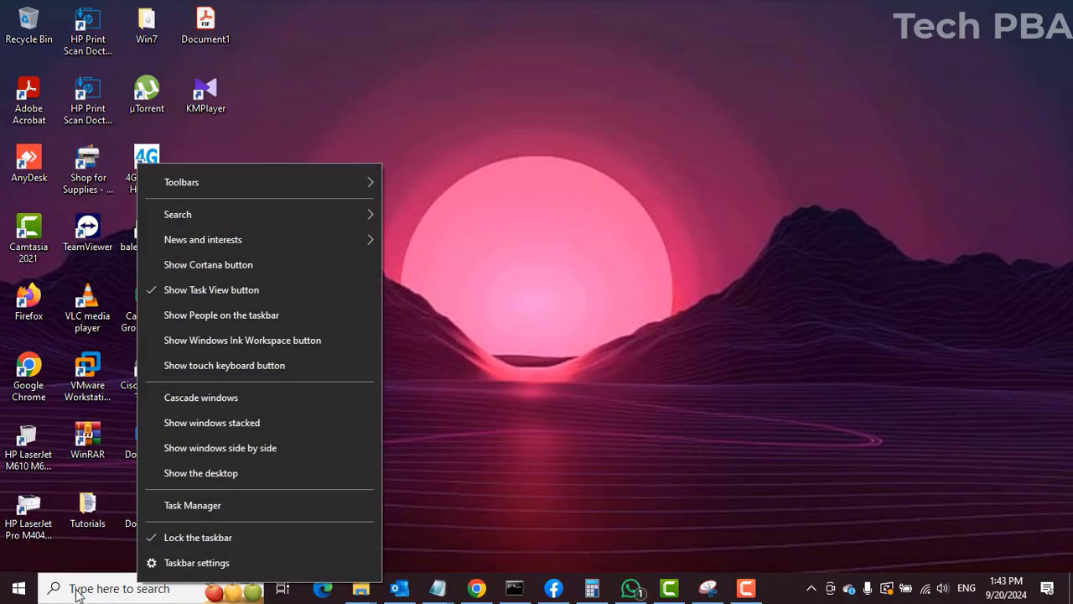
left_click(117, 587)
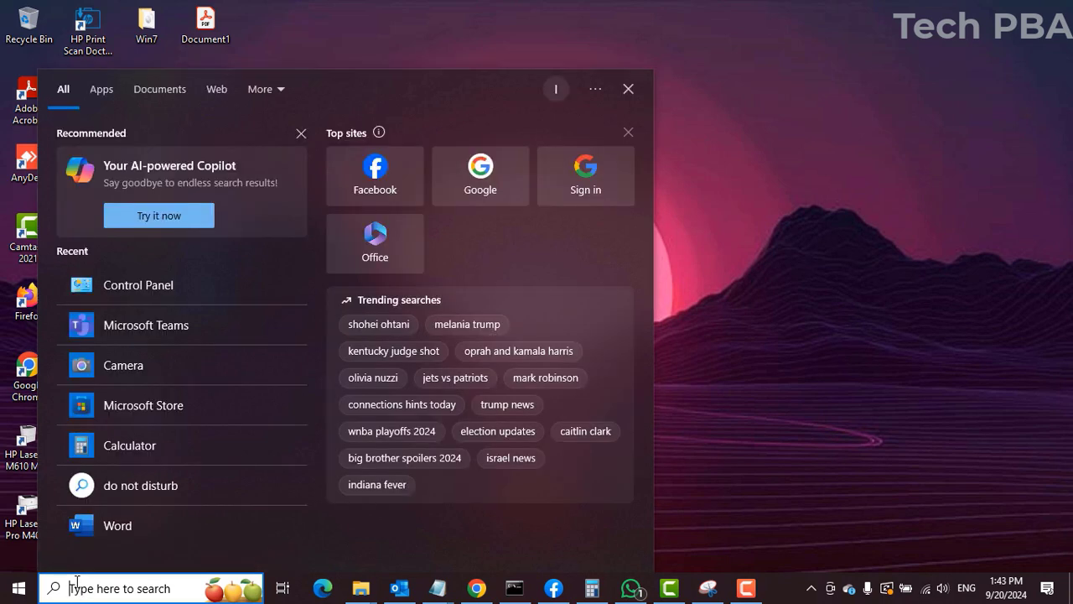
mouse_move(138, 285)
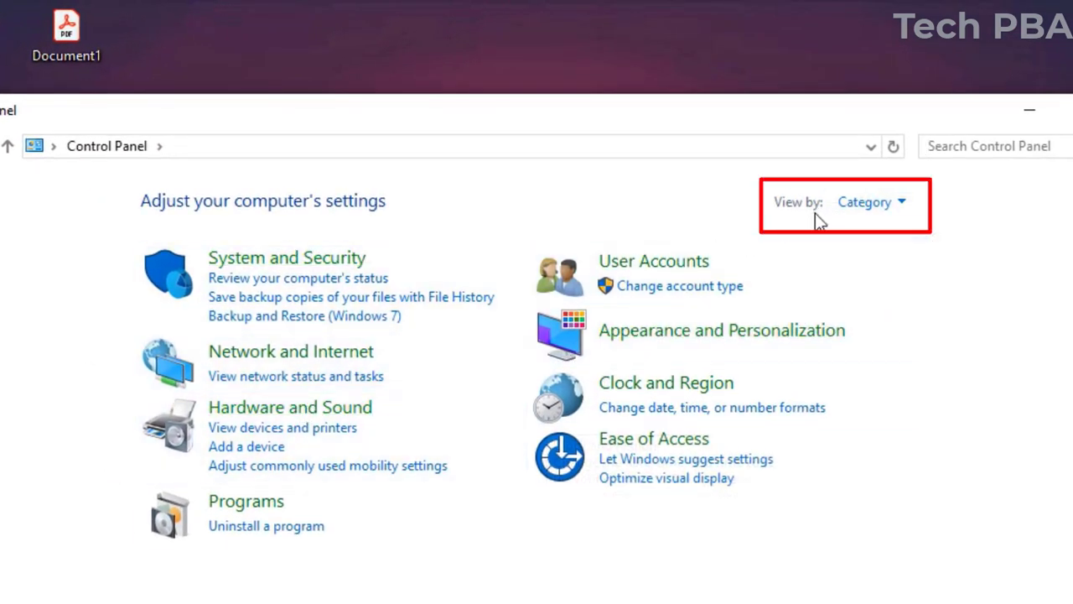
Step: Switch Control Panel's view from Category to Small icons, listing every item
left_click(870, 201)
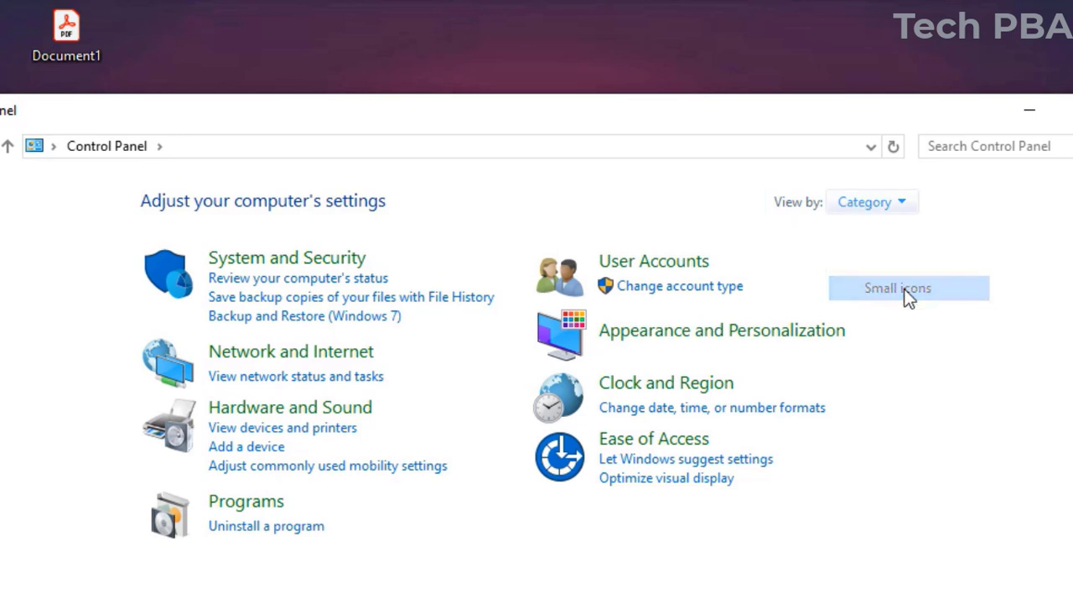
left_click(897, 288)
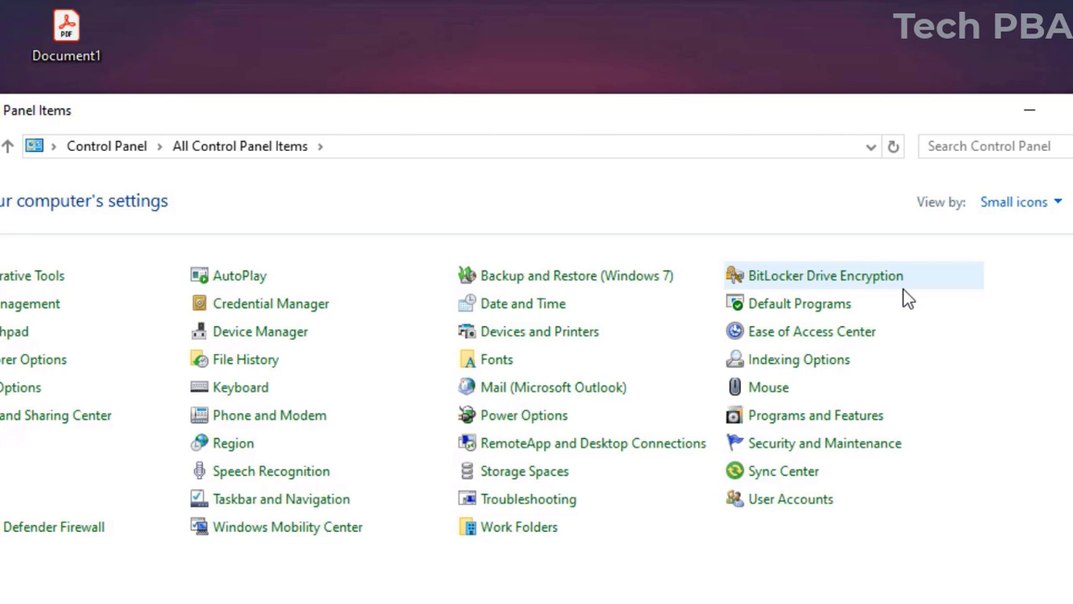
mouse_move(768, 385)
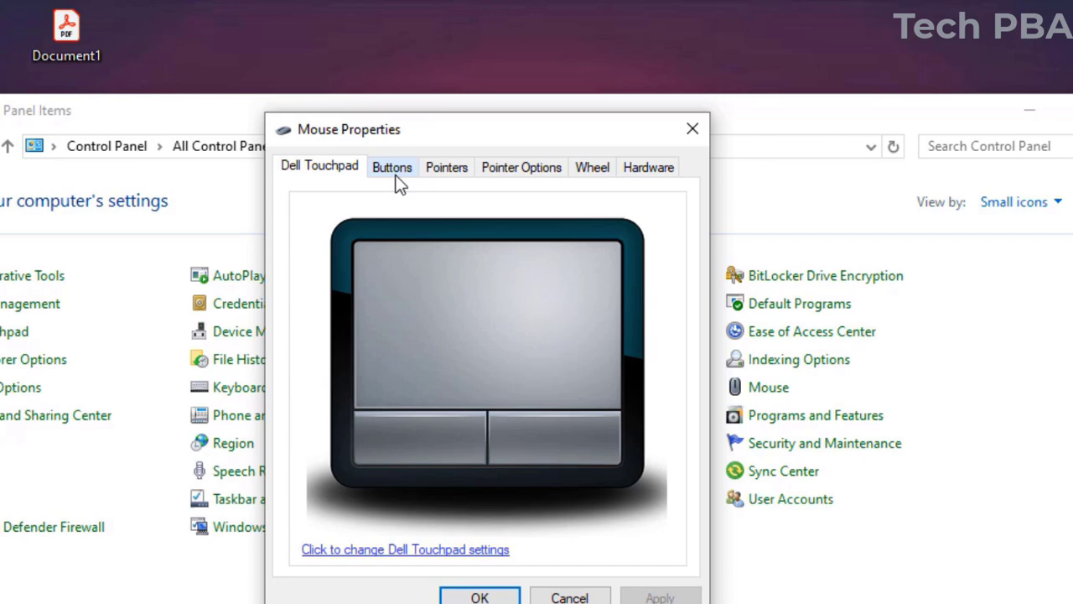
Step: On the Buttons tab, uncheck 'Switch primary and secondary buttons', apply and confirm
left_click(392, 168)
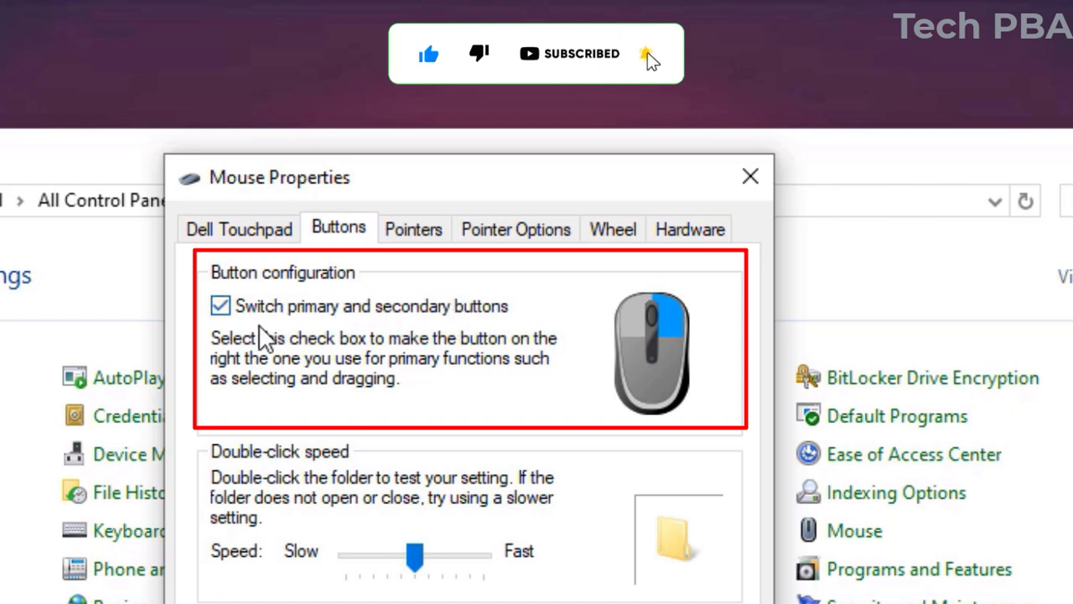
mouse_move(708, 335)
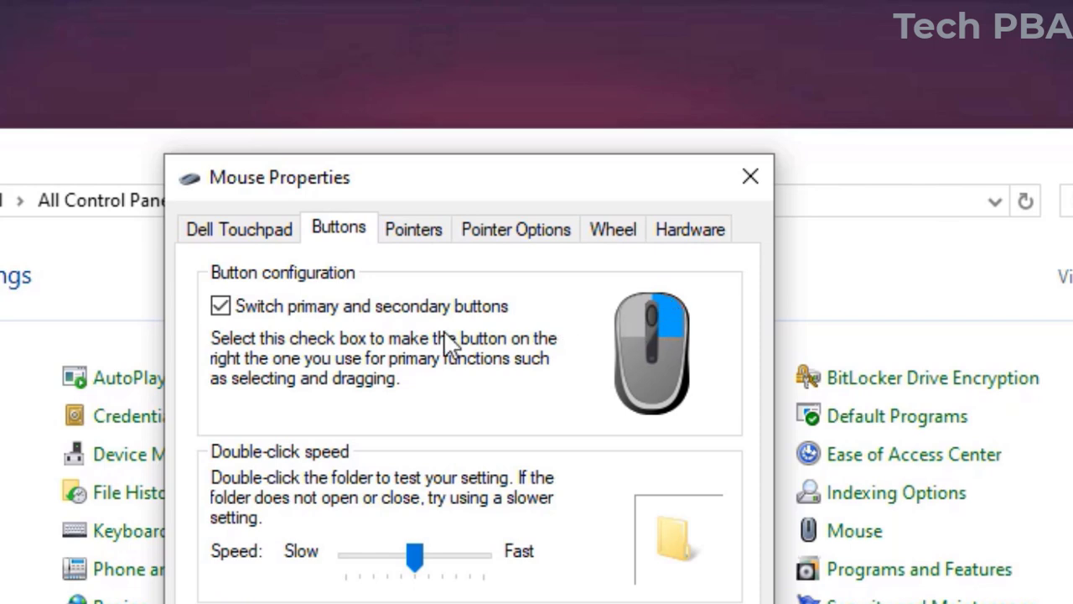
left_click(222, 305)
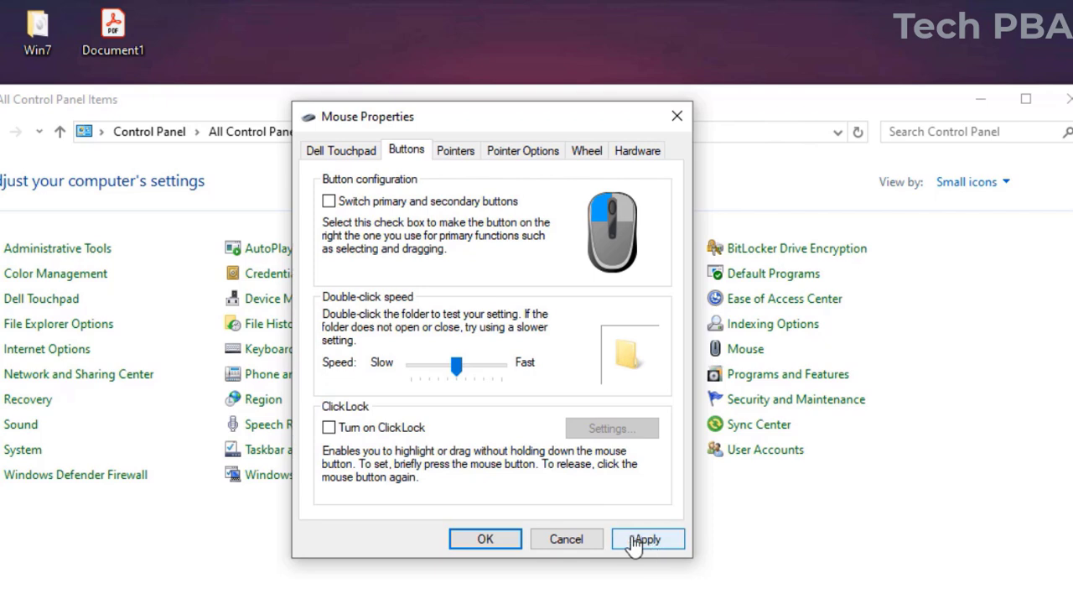
left_click(647, 538)
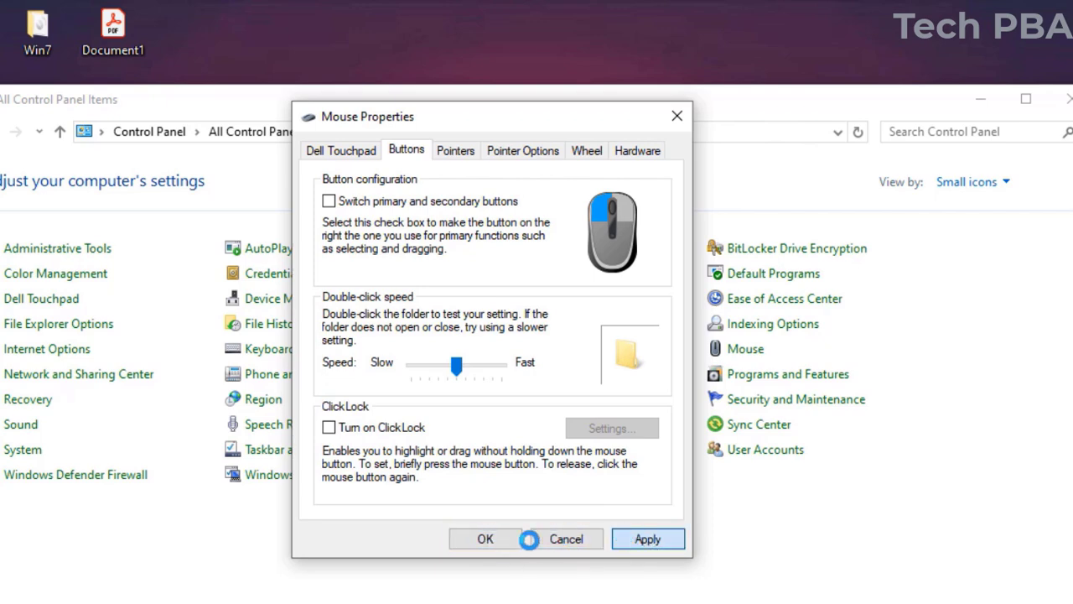
left_click(484, 539)
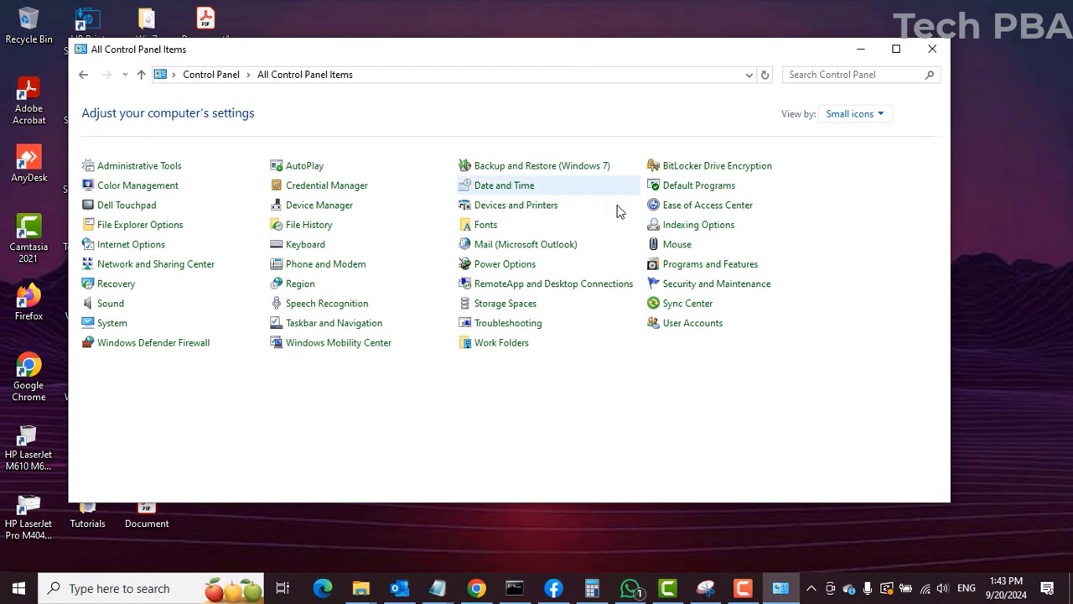
Step: Close Control Panel, refresh the desktop and select the KMPlayer shortcut
left_click(932, 48)
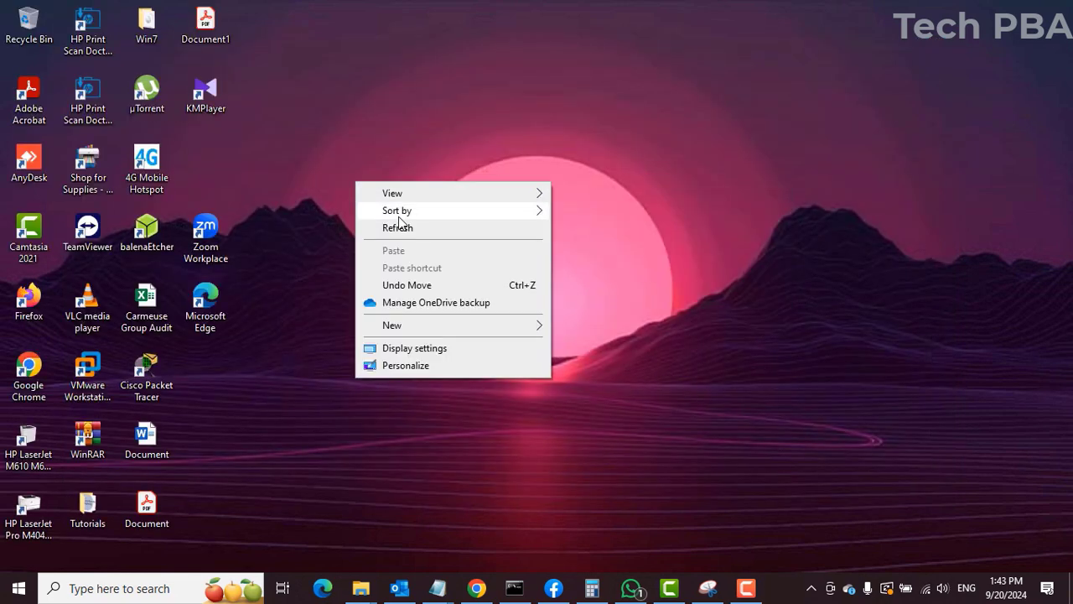
left_click(204, 301)
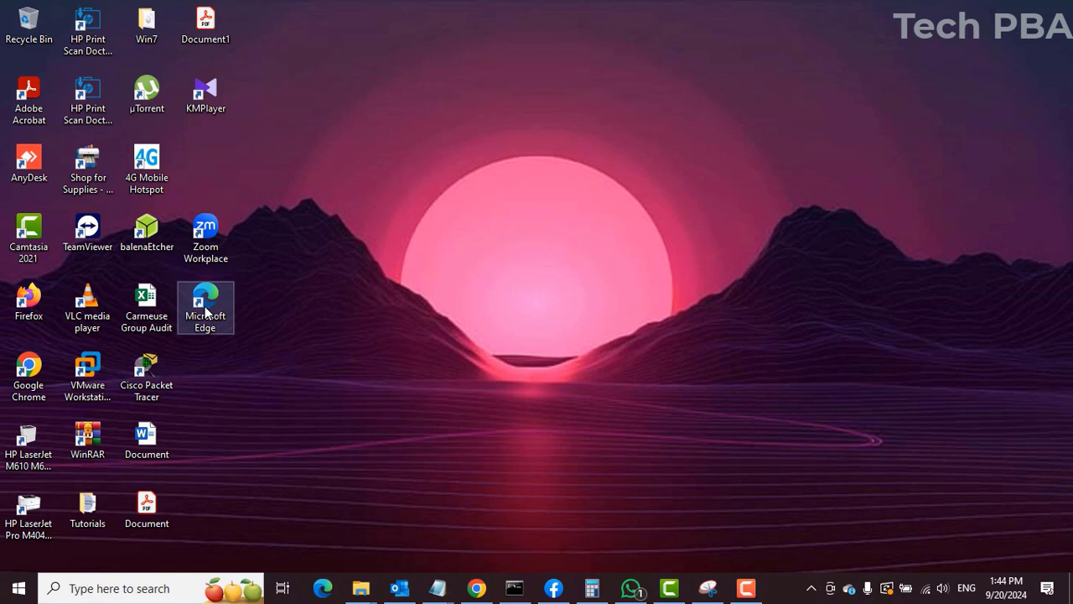
double_click(205, 302)
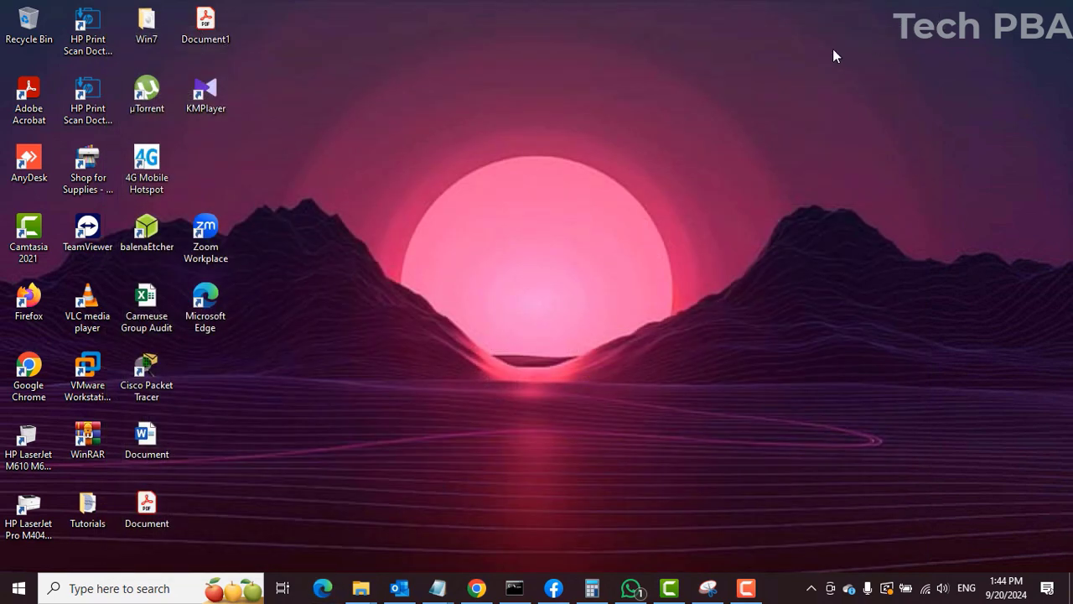
left_click(204, 94)
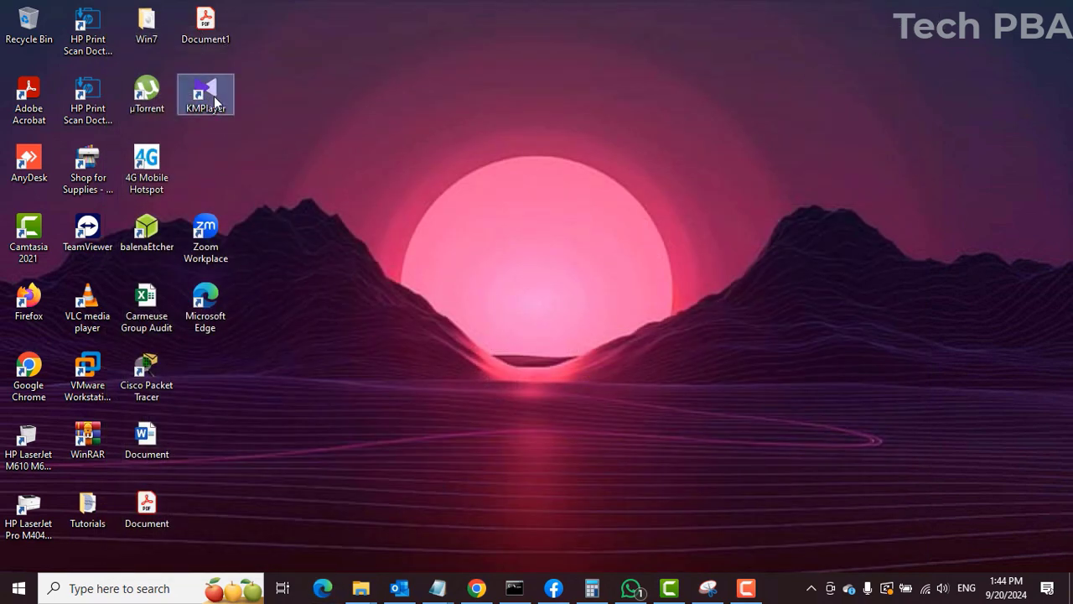
mouse_move(595, 292)
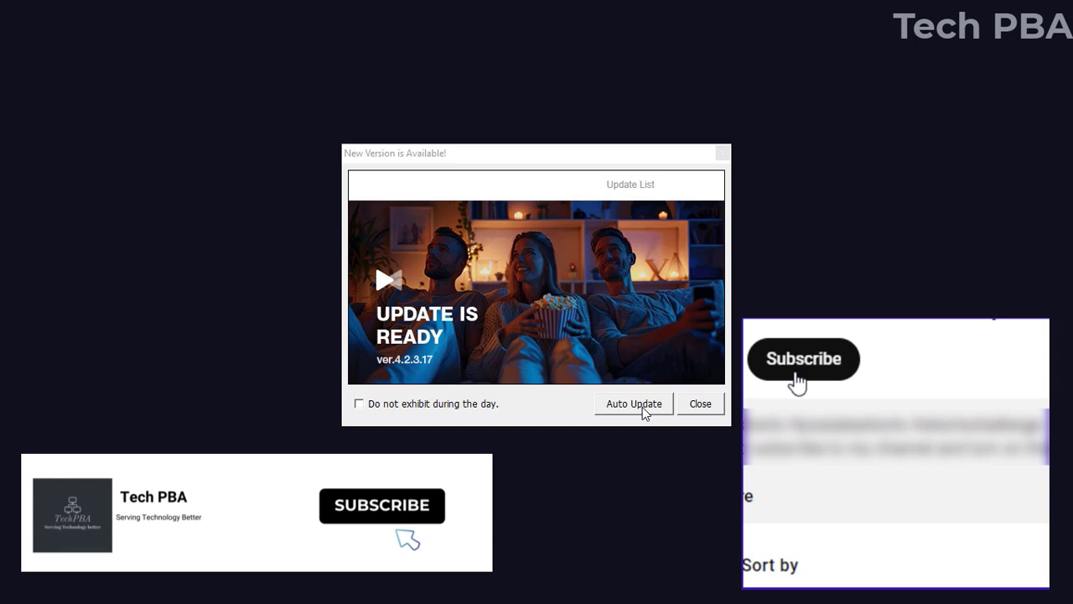
Step: Start the Auto Update to KMPlayer version 4.2.3.17 from the new-version notice
left_click(803, 358)
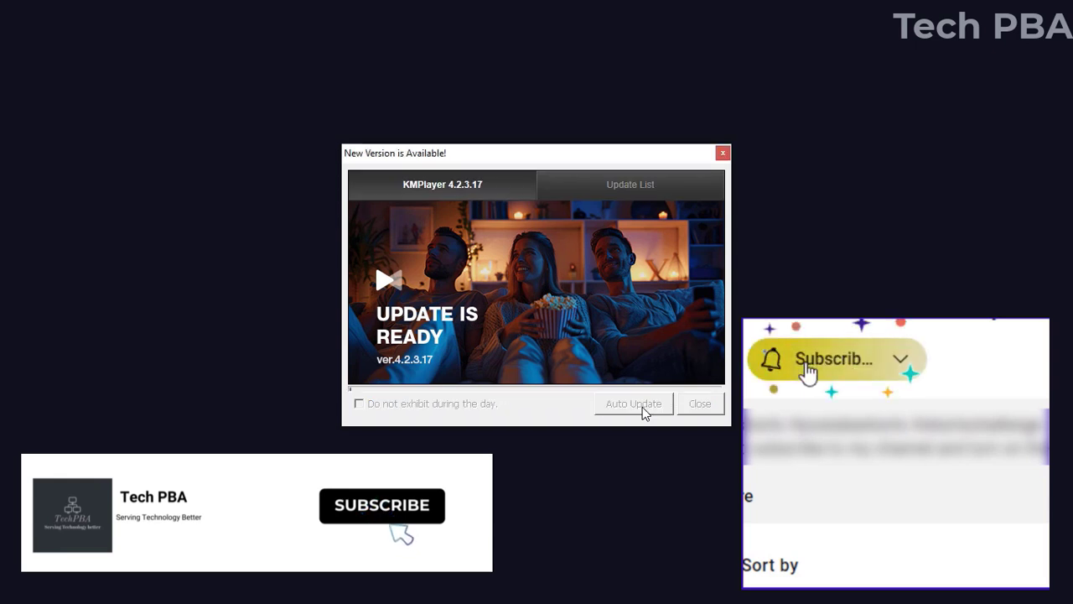